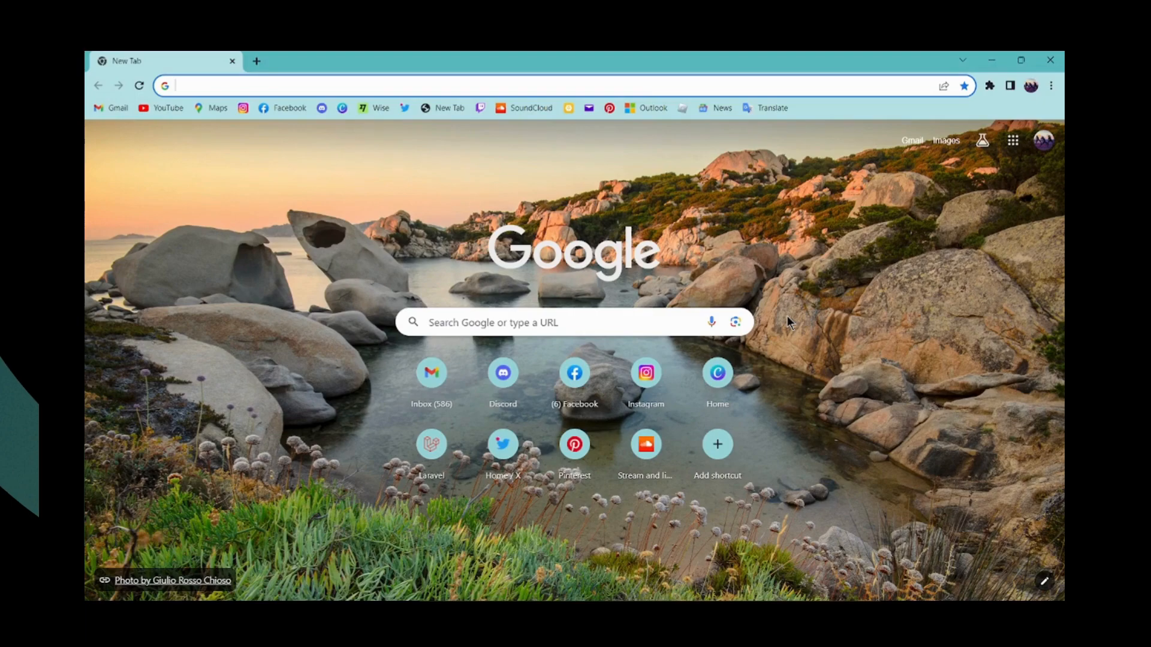
{"action": "mouse_move", "coordinate": [620, 308]}
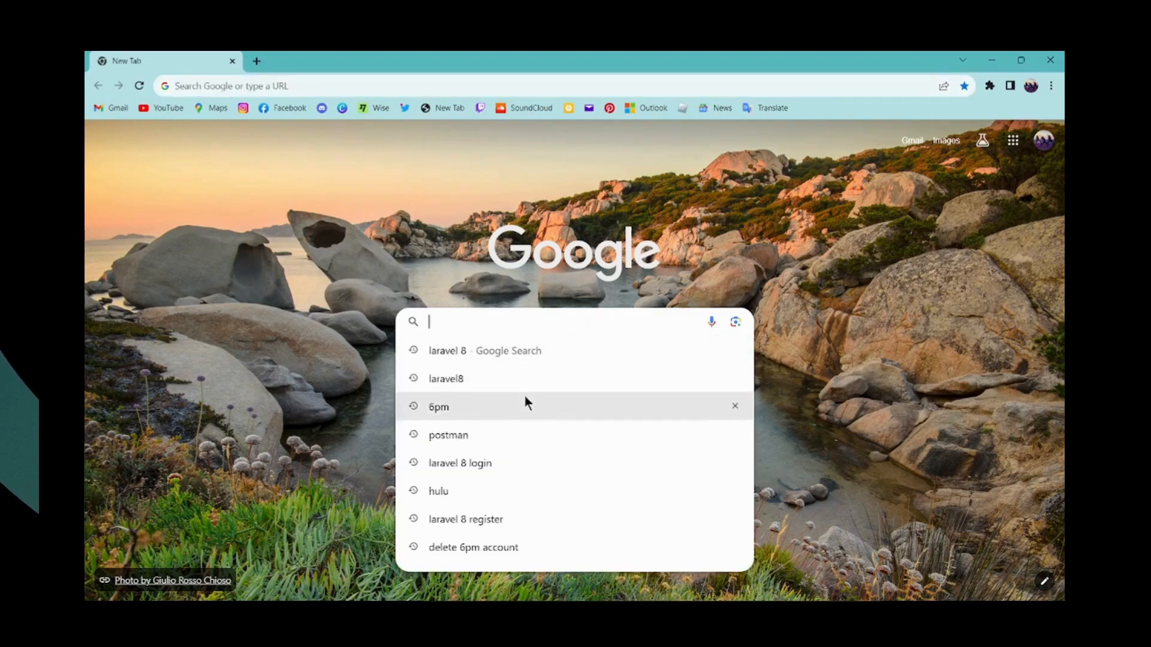
Step: Search Google for postman, open the Postman API Platform site, and go to Sign In
{"action": "left_click", "coordinate": [448, 435]}
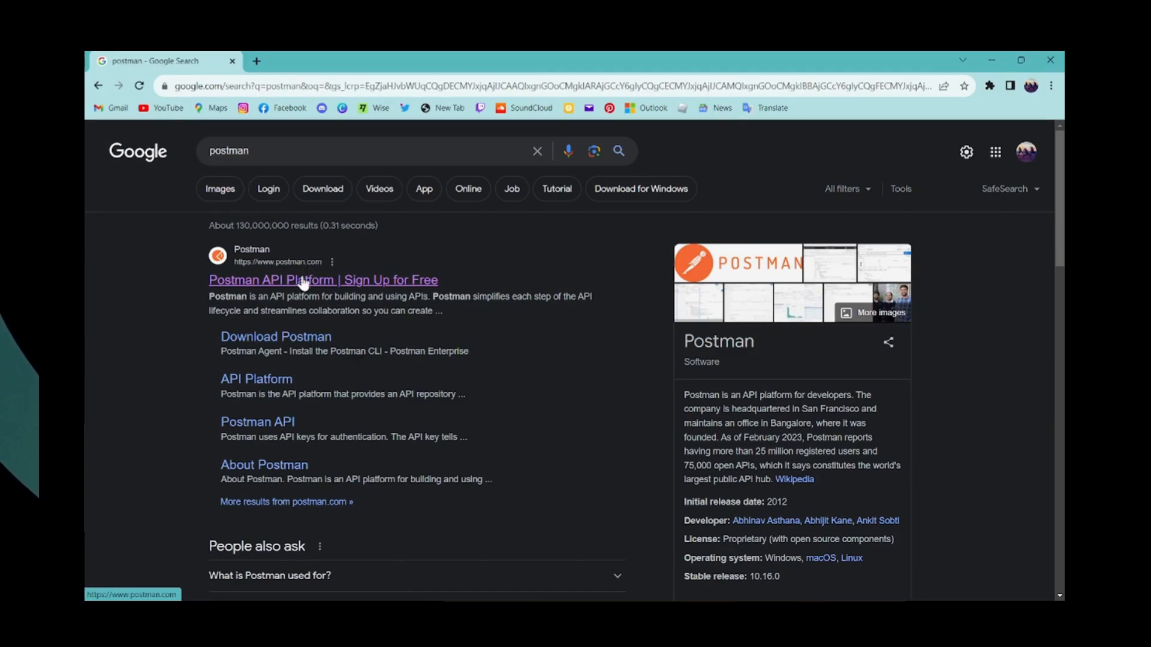
{"action": "left_click", "coordinate": [307, 280]}
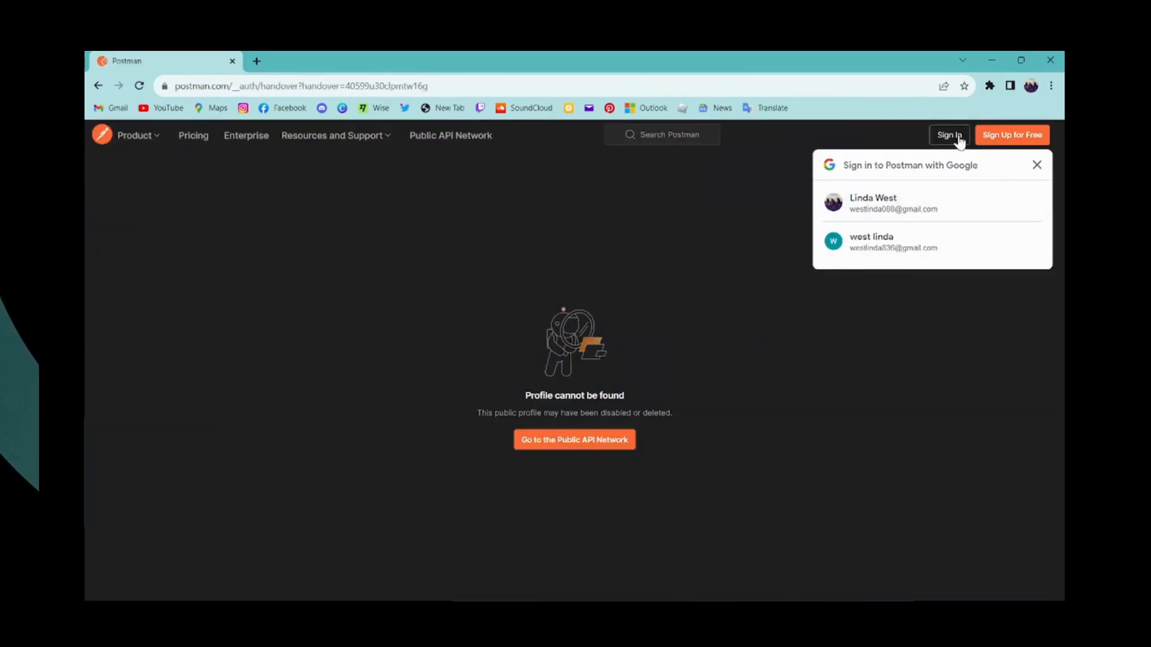
{"action": "left_click", "coordinate": [949, 135]}
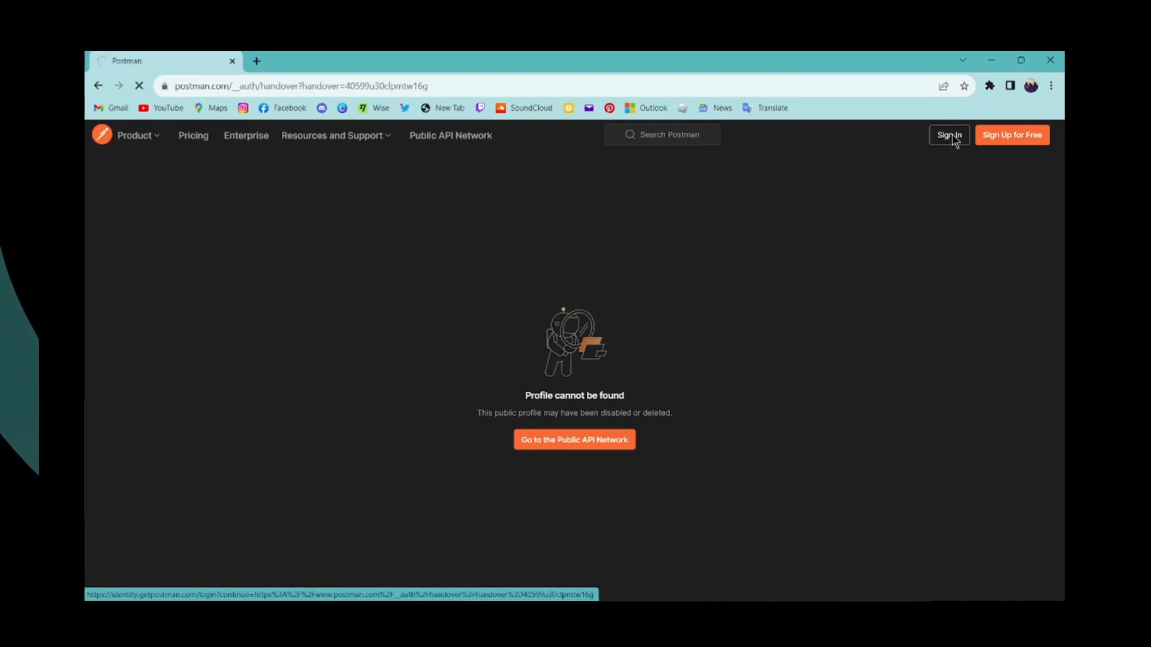
{"action": "left_click", "coordinate": [949, 135]}
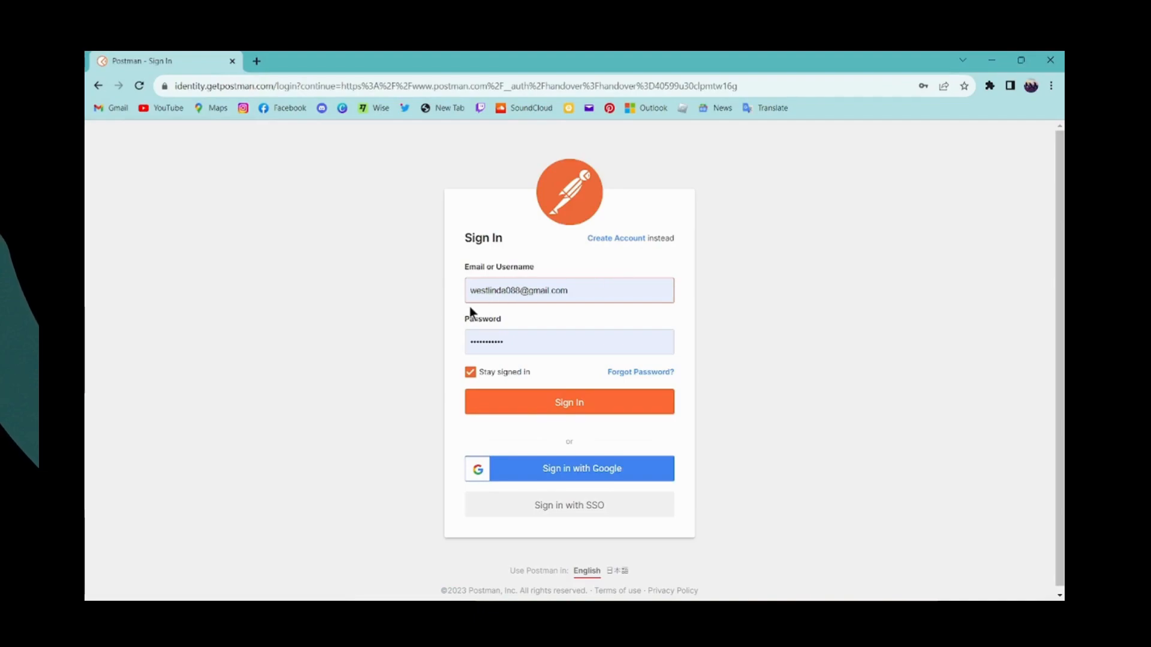
{"action": "left_click", "coordinate": [565, 290]}
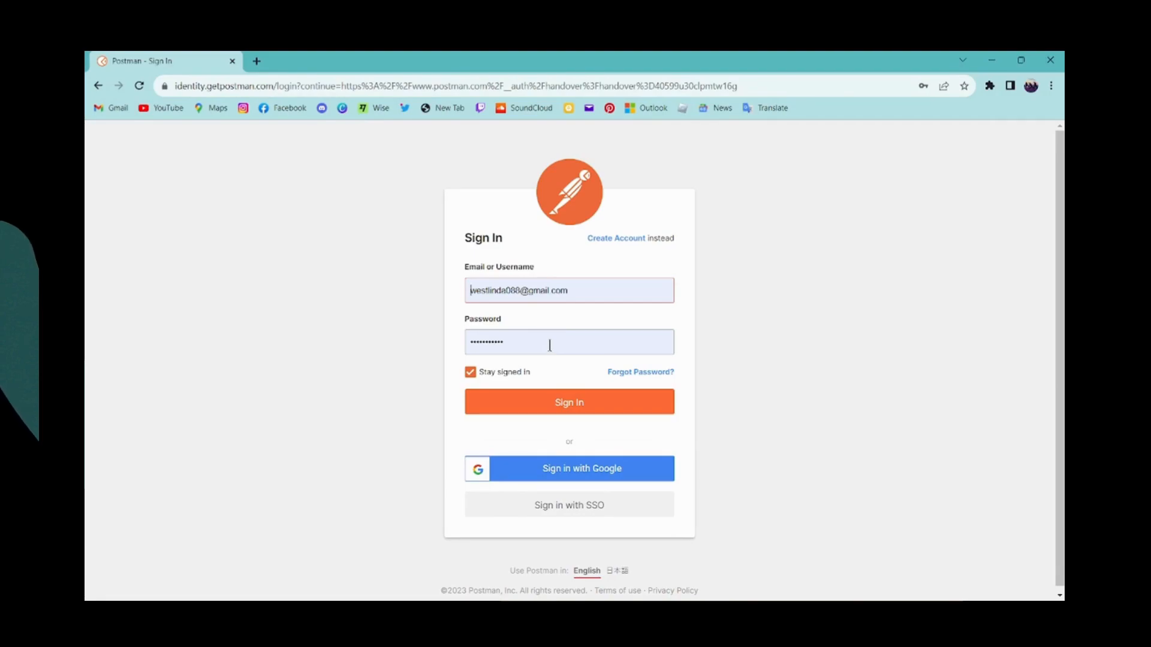
{"action": "mouse_move", "coordinate": [578, 472]}
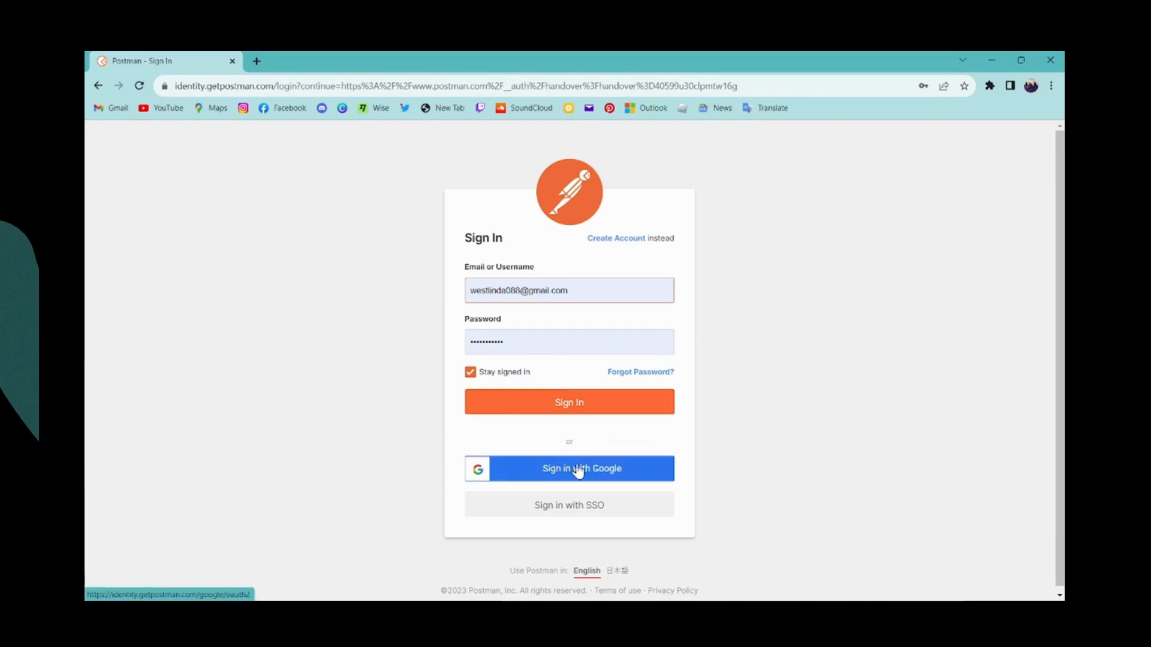
{"action": "mouse_move", "coordinate": [565, 510]}
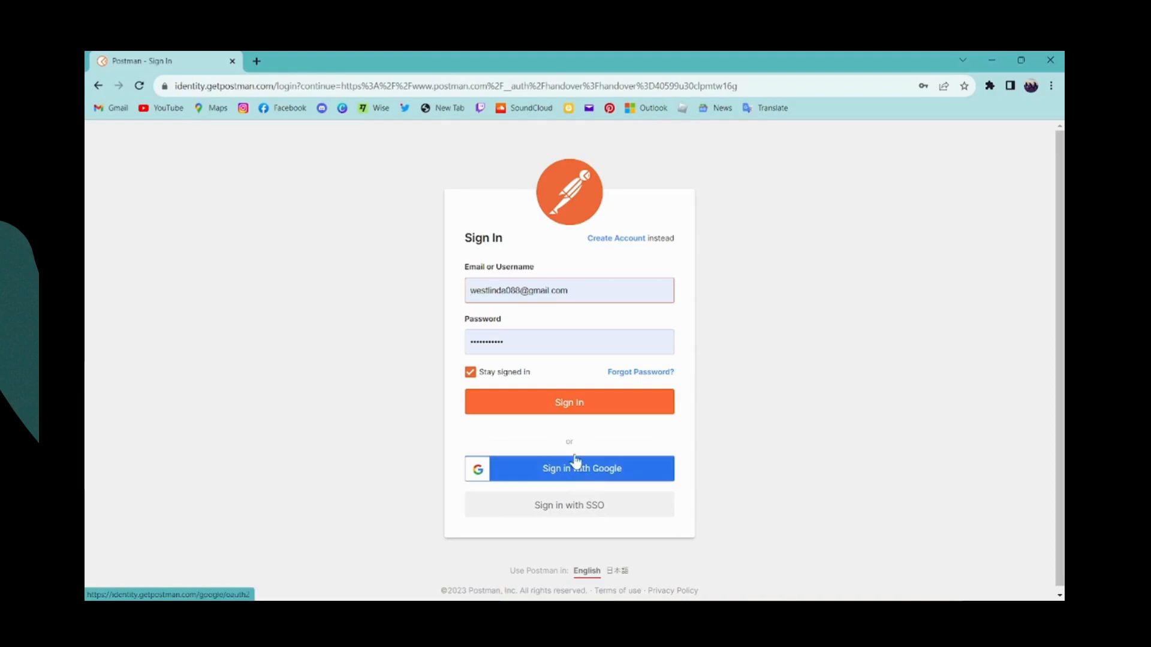
{"action": "mouse_move", "coordinate": [567, 363]}
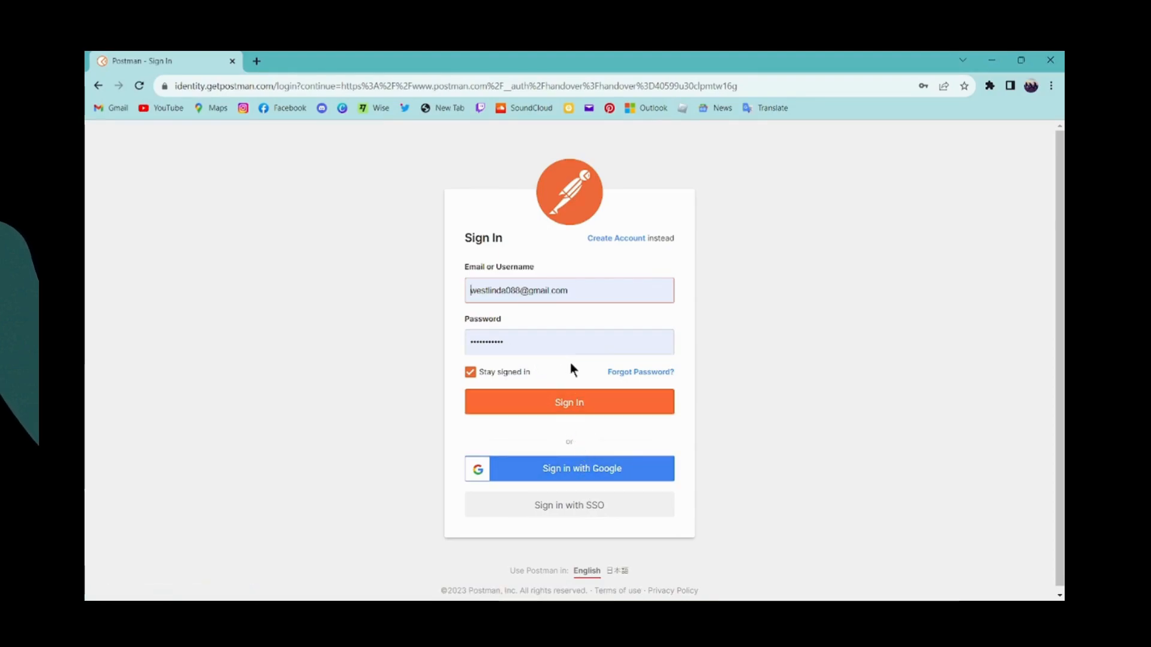
{"action": "mouse_move", "coordinate": [637, 376]}
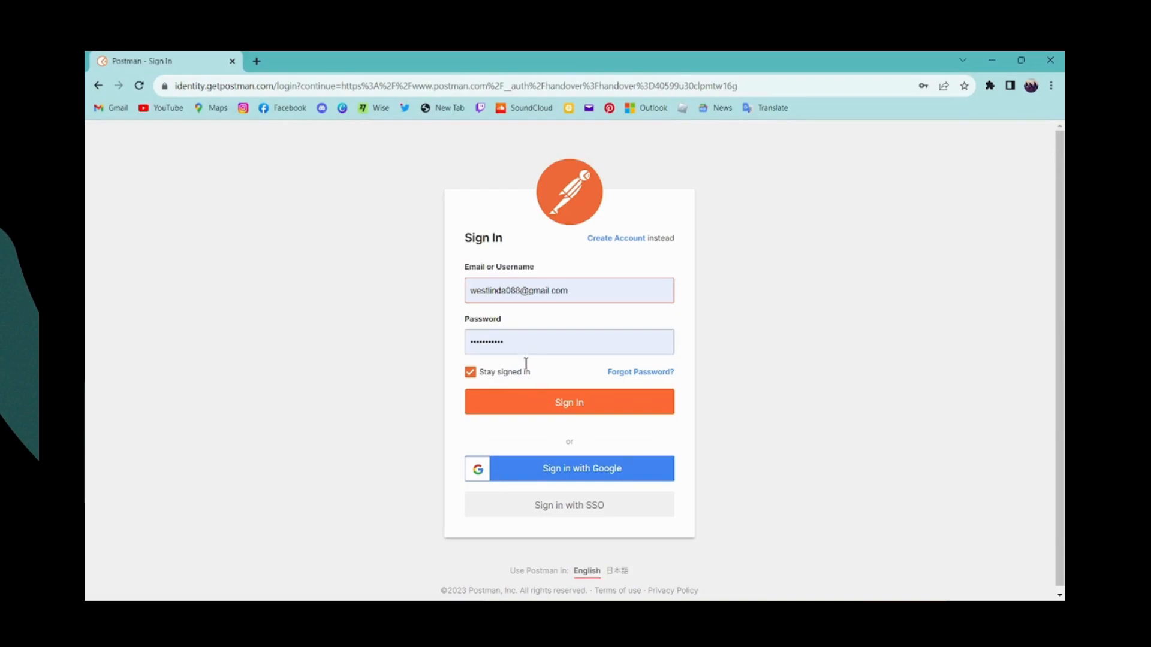
Step: Submit the prefilled Postman credentials and continue with the saved account
{"action": "left_click", "coordinate": [570, 402]}
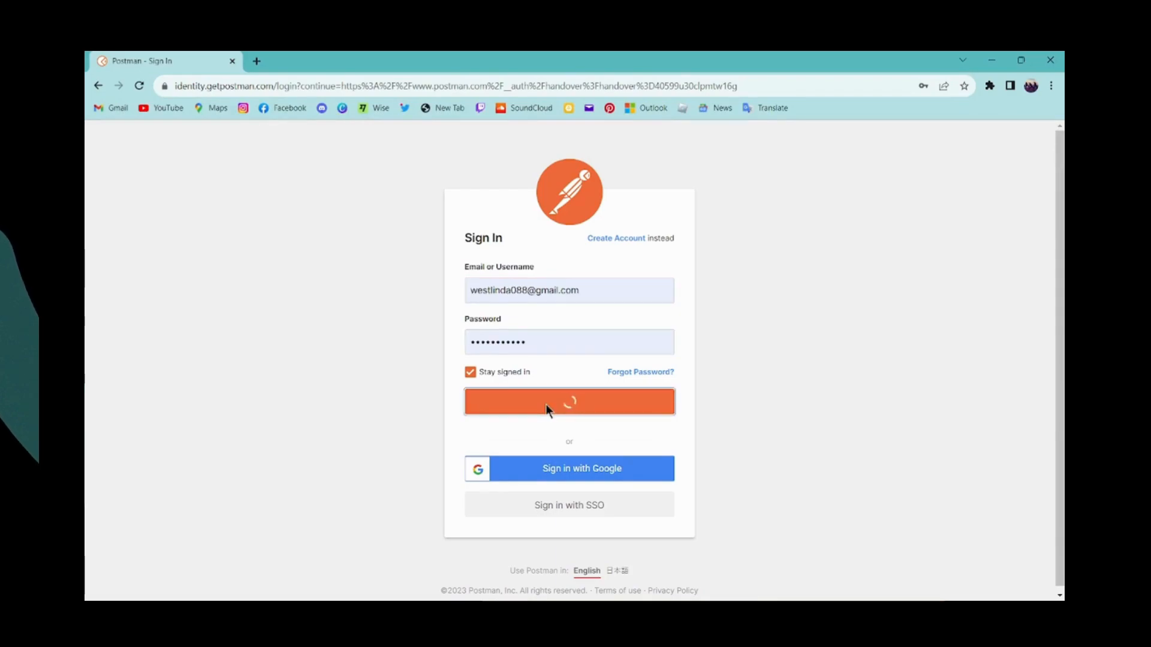
{"action": "left_click", "coordinate": [569, 401]}
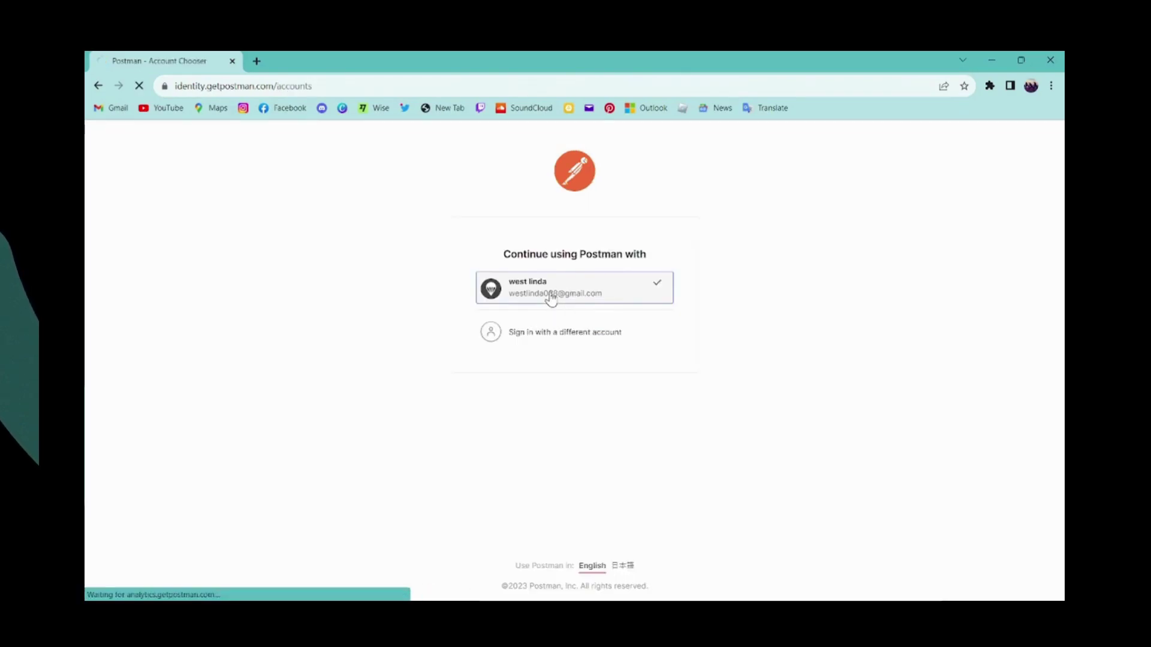
{"action": "left_click", "coordinate": [574, 288]}
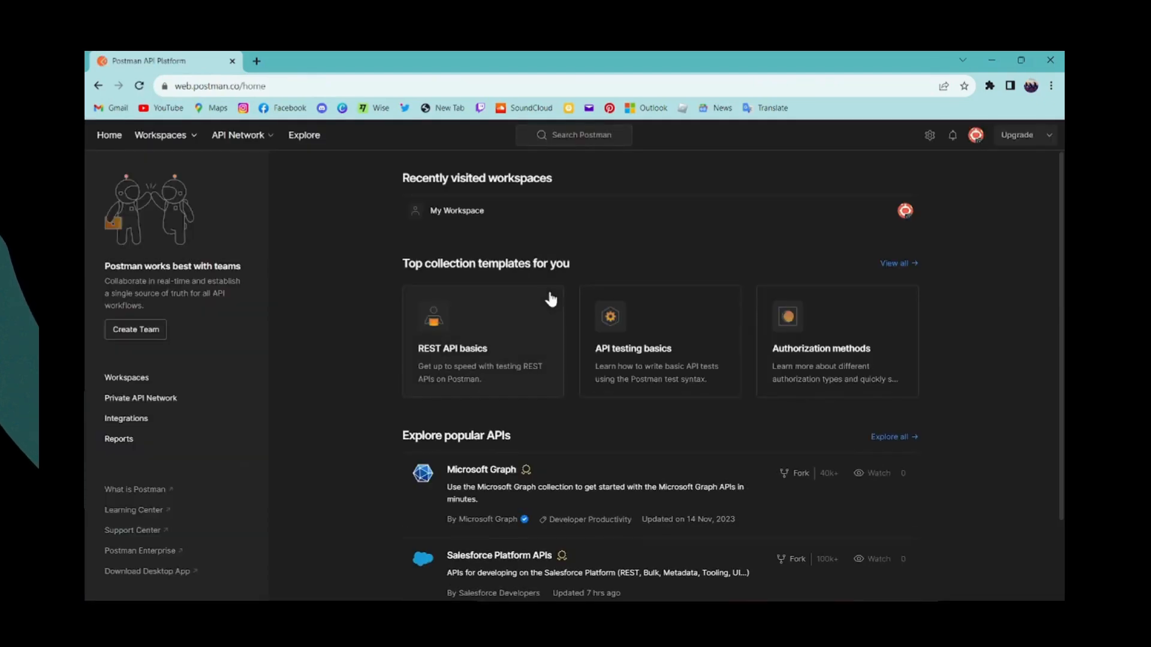